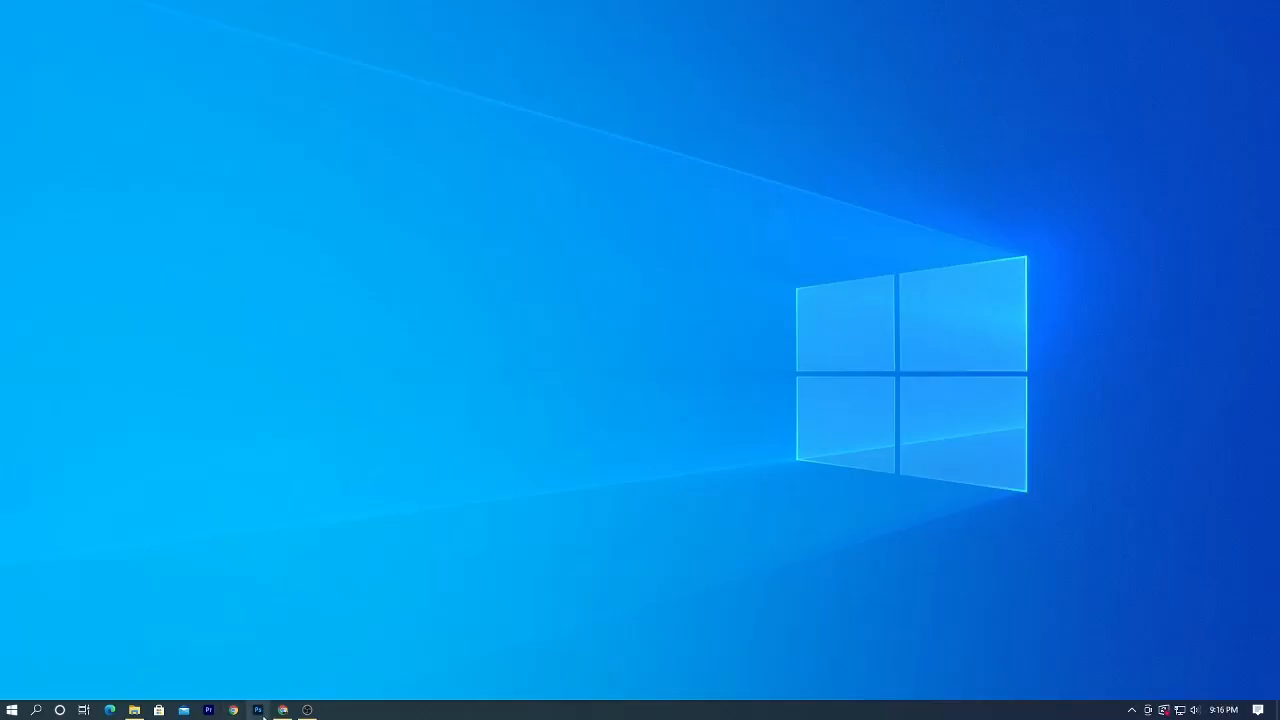
Launch Adobe Photoshop from the Windows taskbar.
left_click(257, 710)
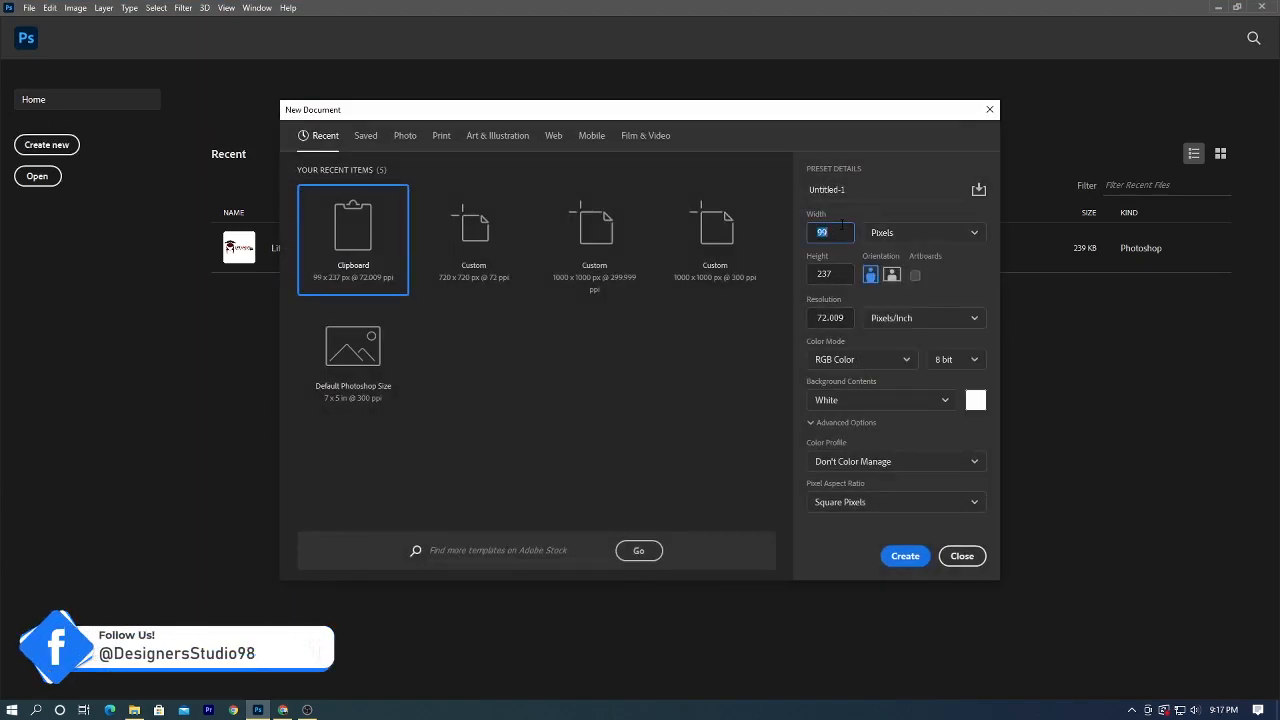
Create a new 1080 × 1080 px document.
type("1080")
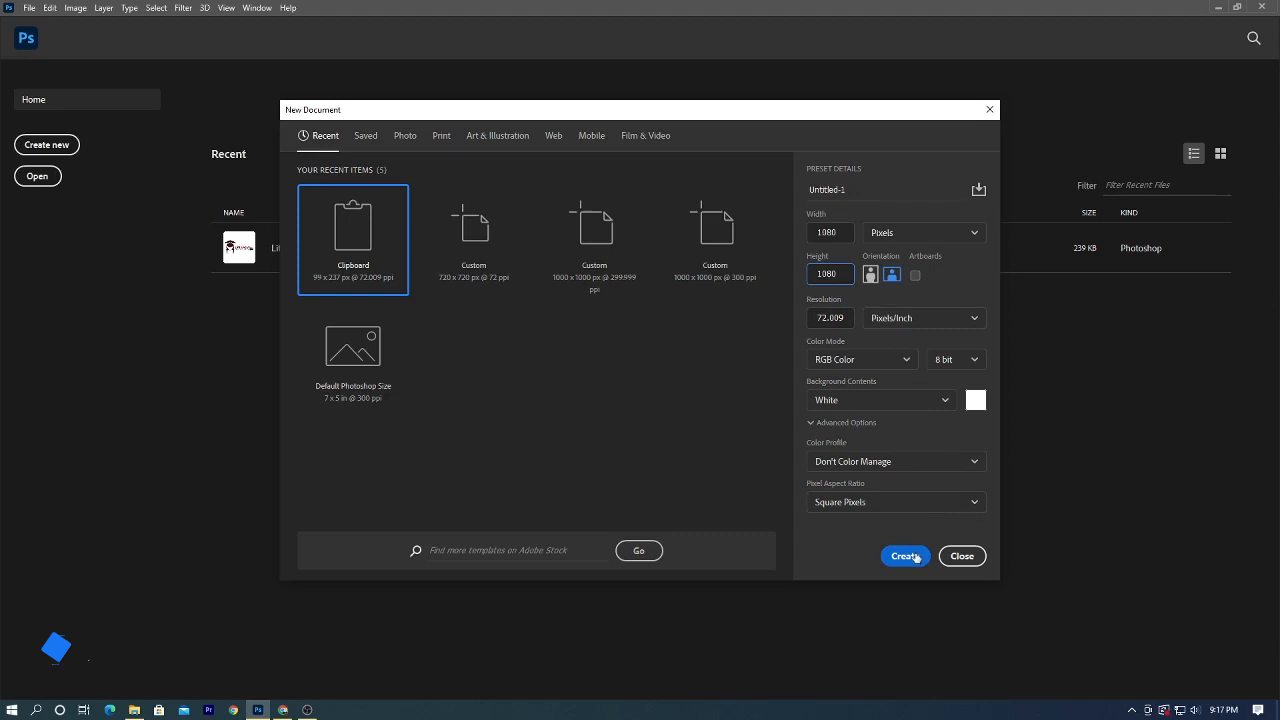
left_click(904, 556)
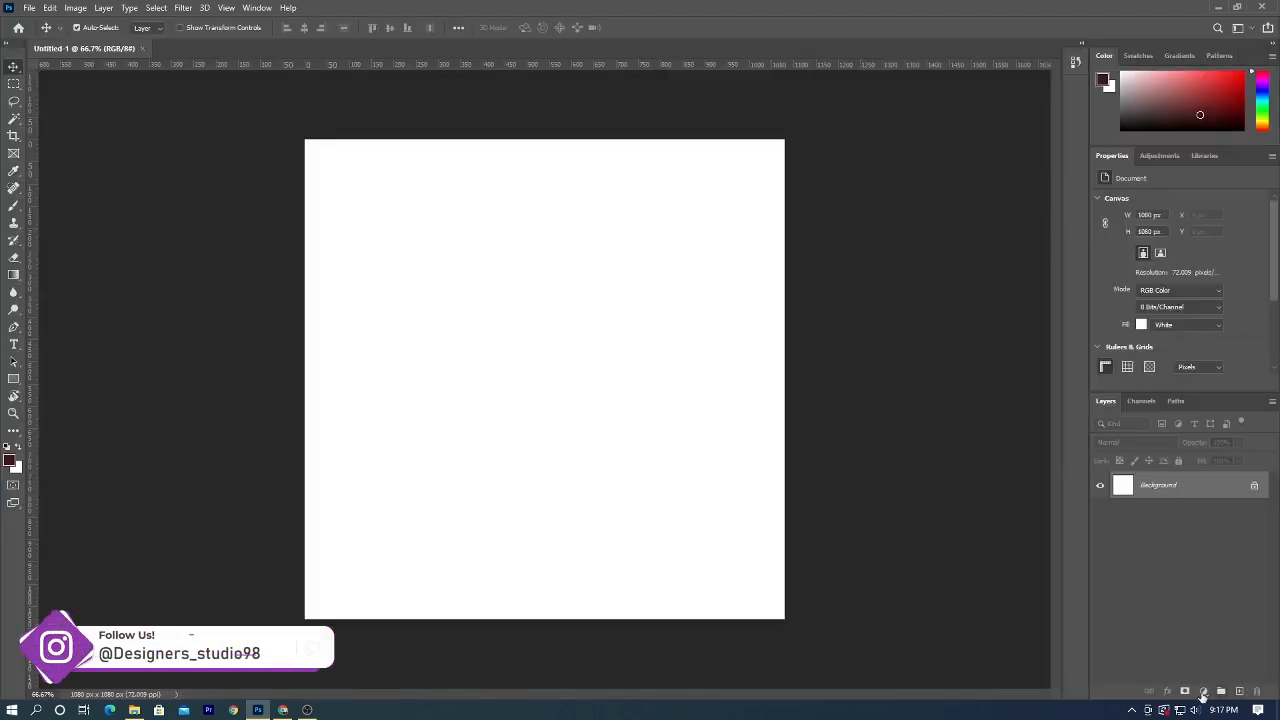
Add a radial Gradient Fill layer with a teal colour stop and enlarged scale.
left_click(1204, 691)
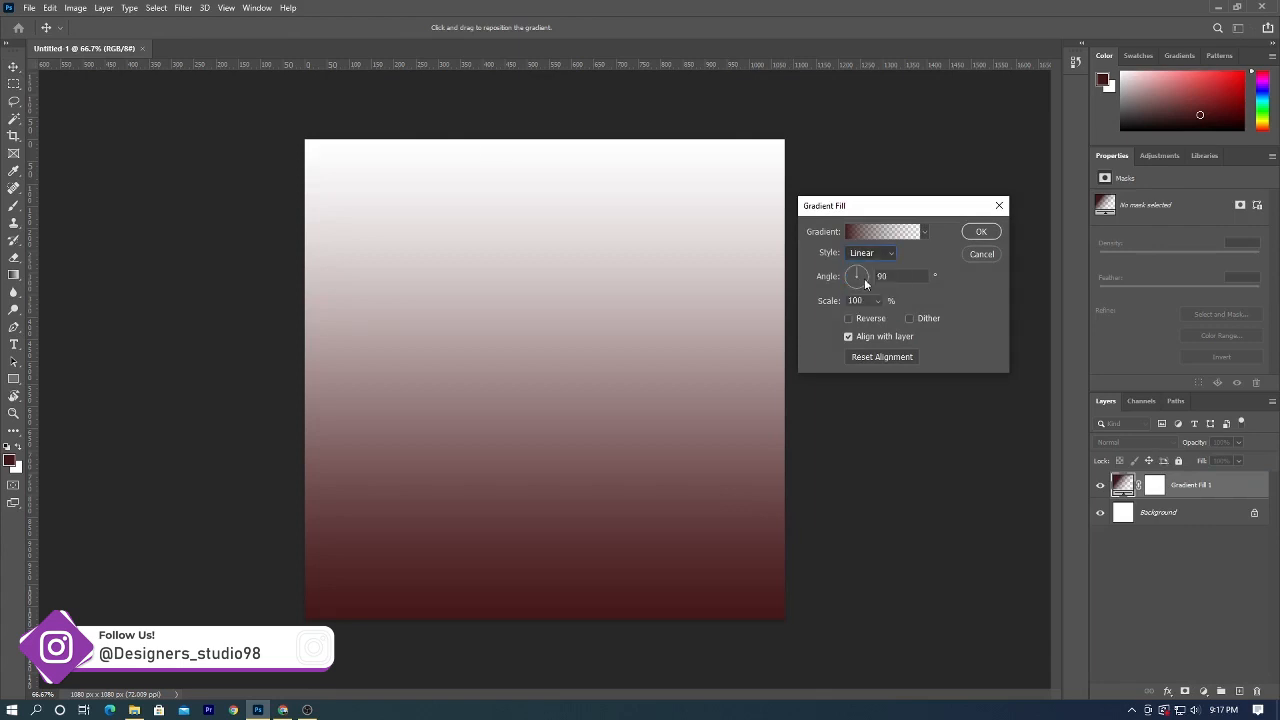
left_click(870, 252)
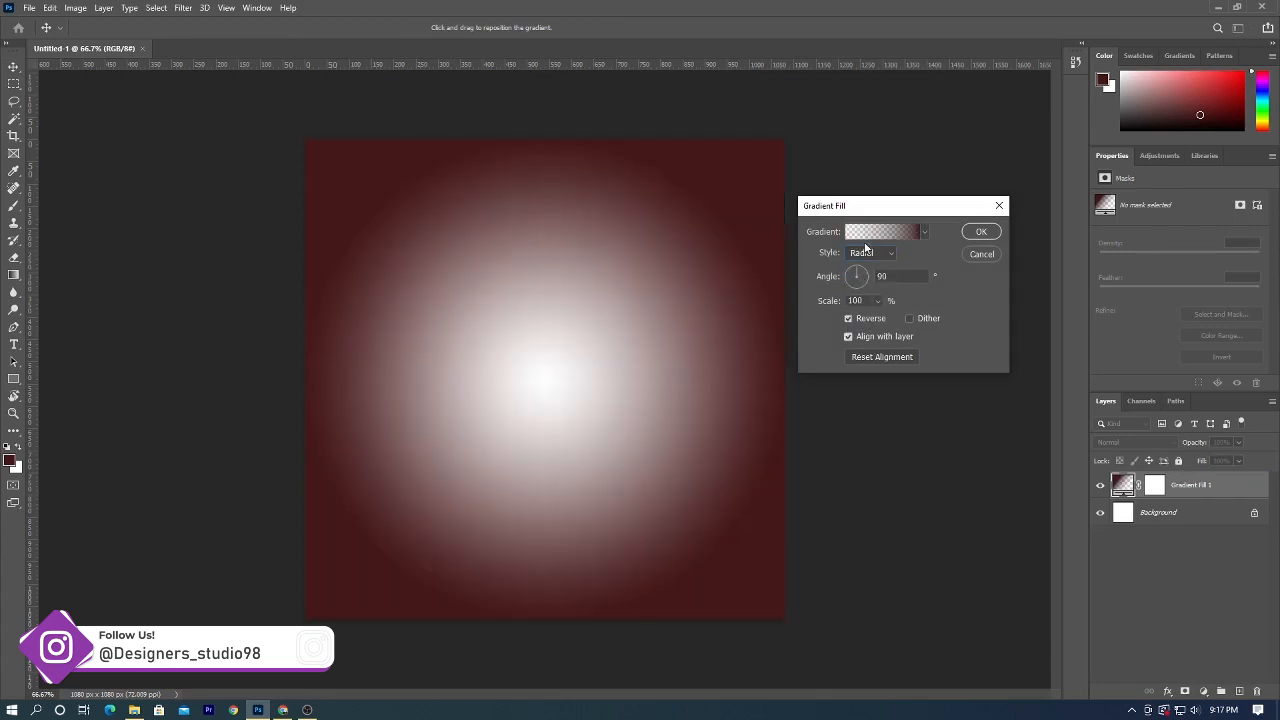
left_click(880, 231)
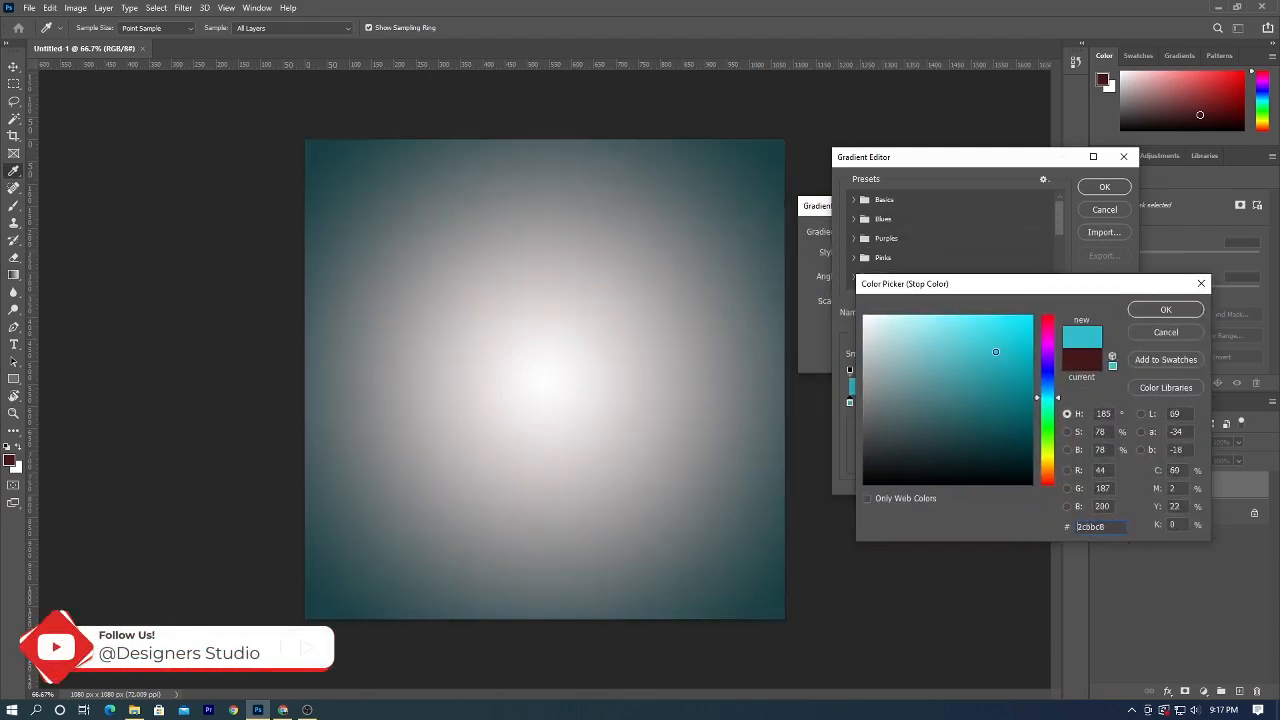
left_click(954, 371)
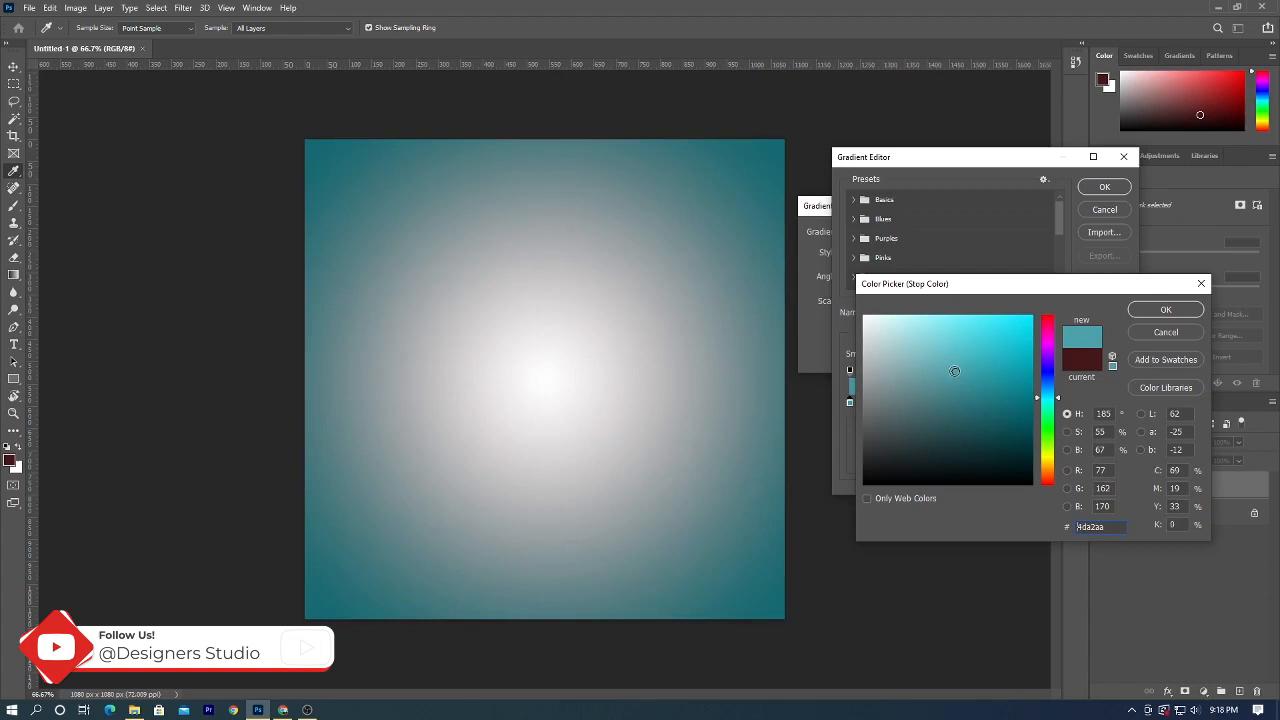
left_click(980, 390)
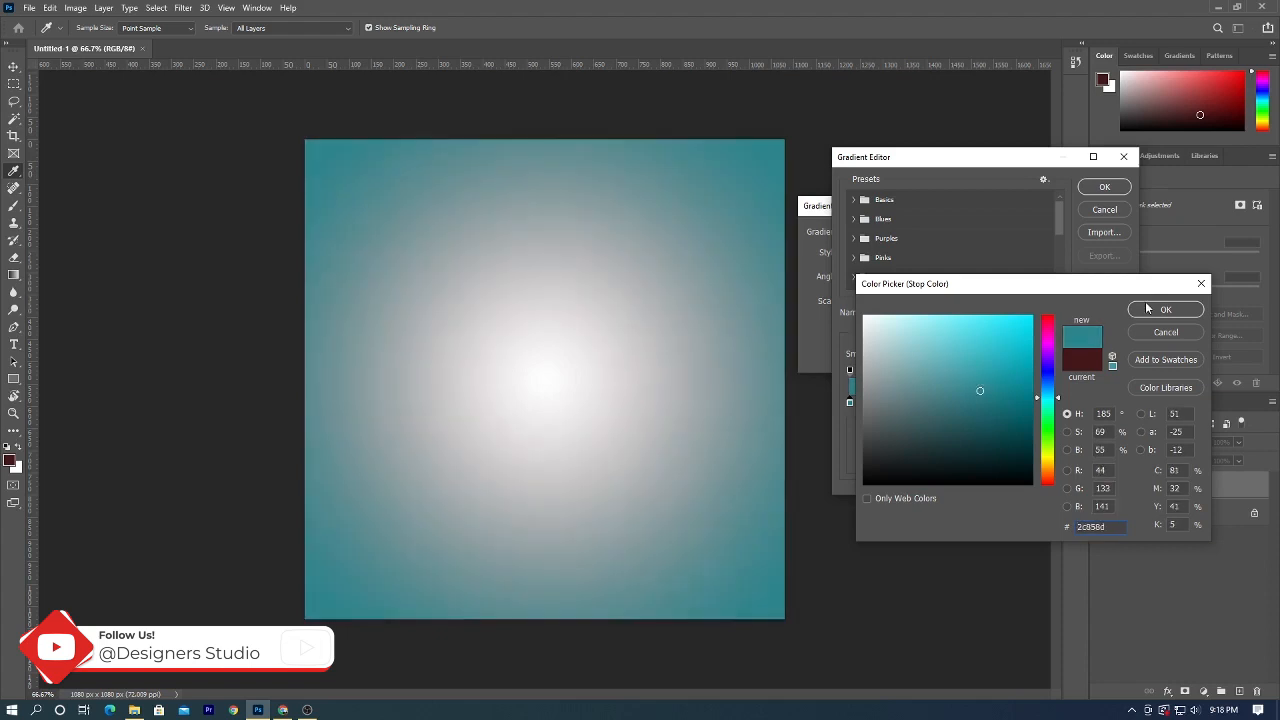
left_click(1165, 309)
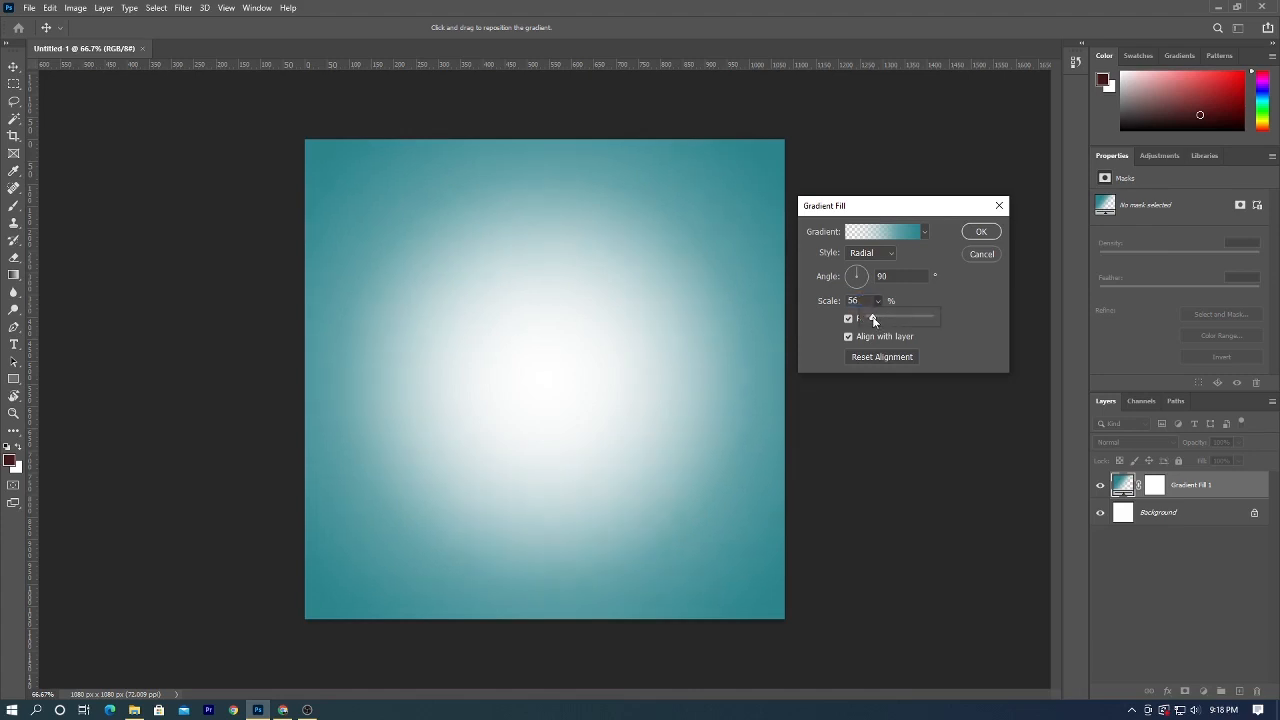
left_click_drag(872, 318, 878, 318)
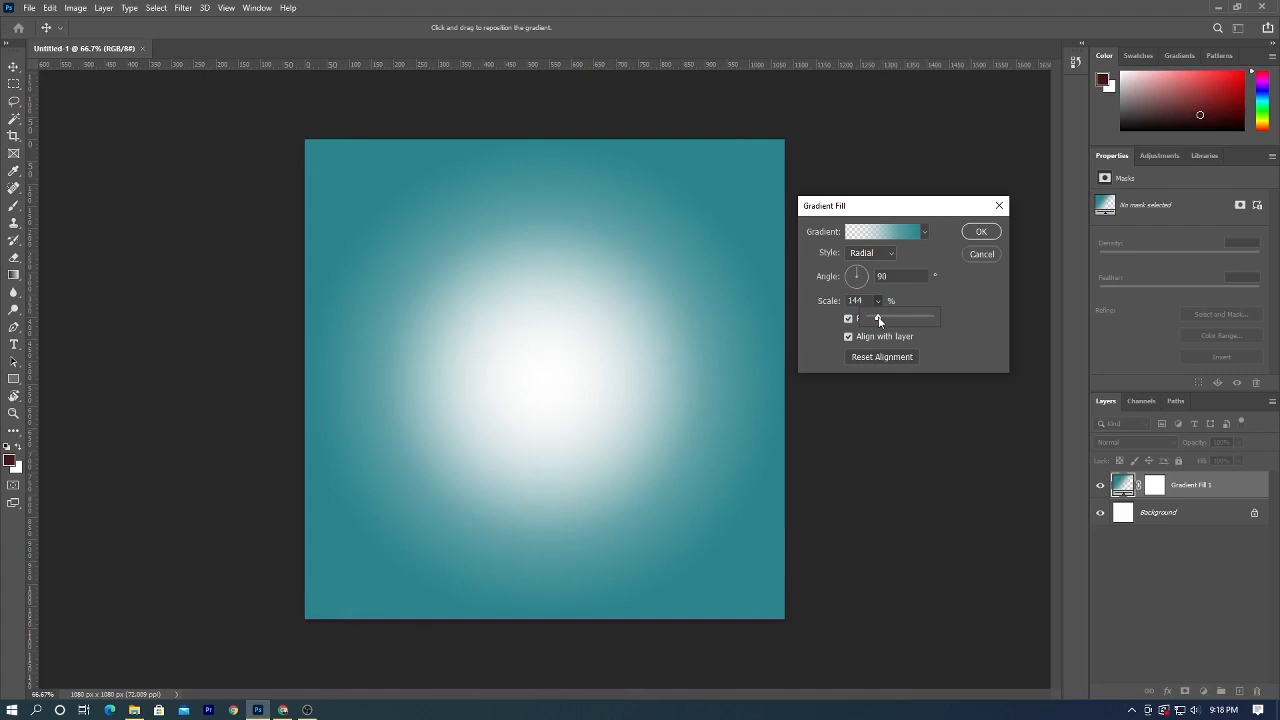
left_click(980, 231)
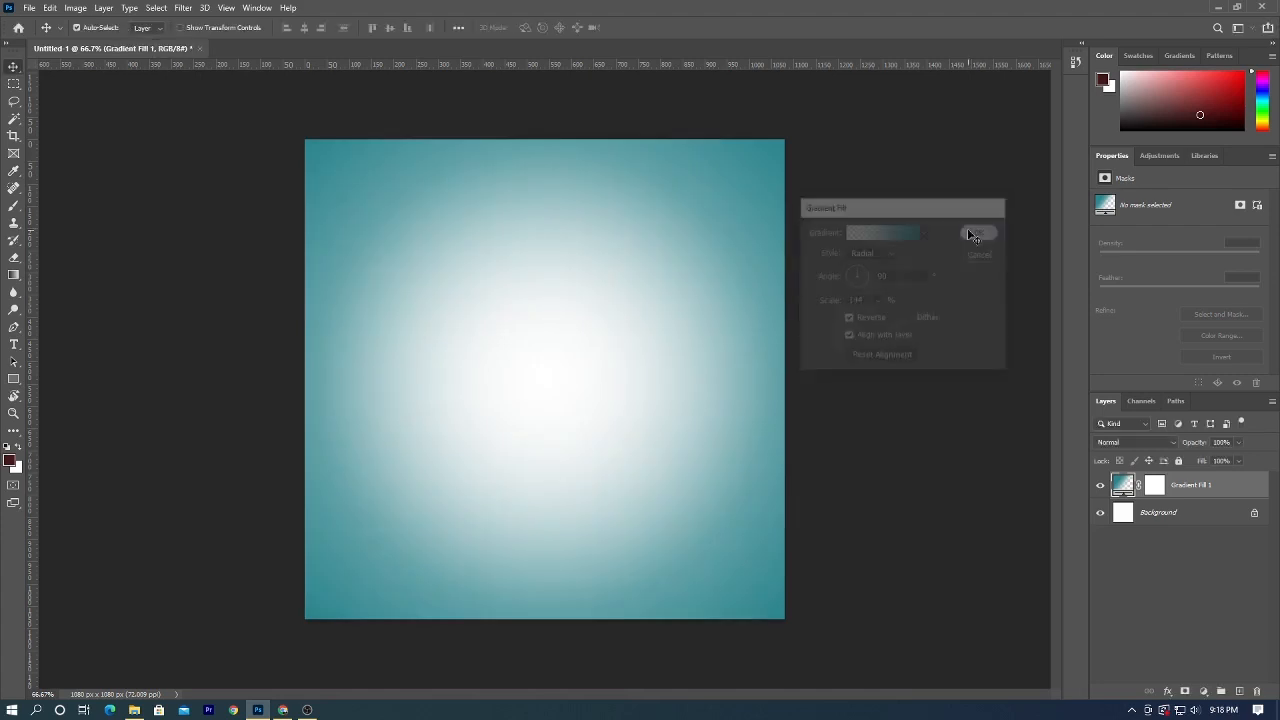
Place the Demo Img 1 portrait photo and rasterize its layer.
left_click(975, 233)
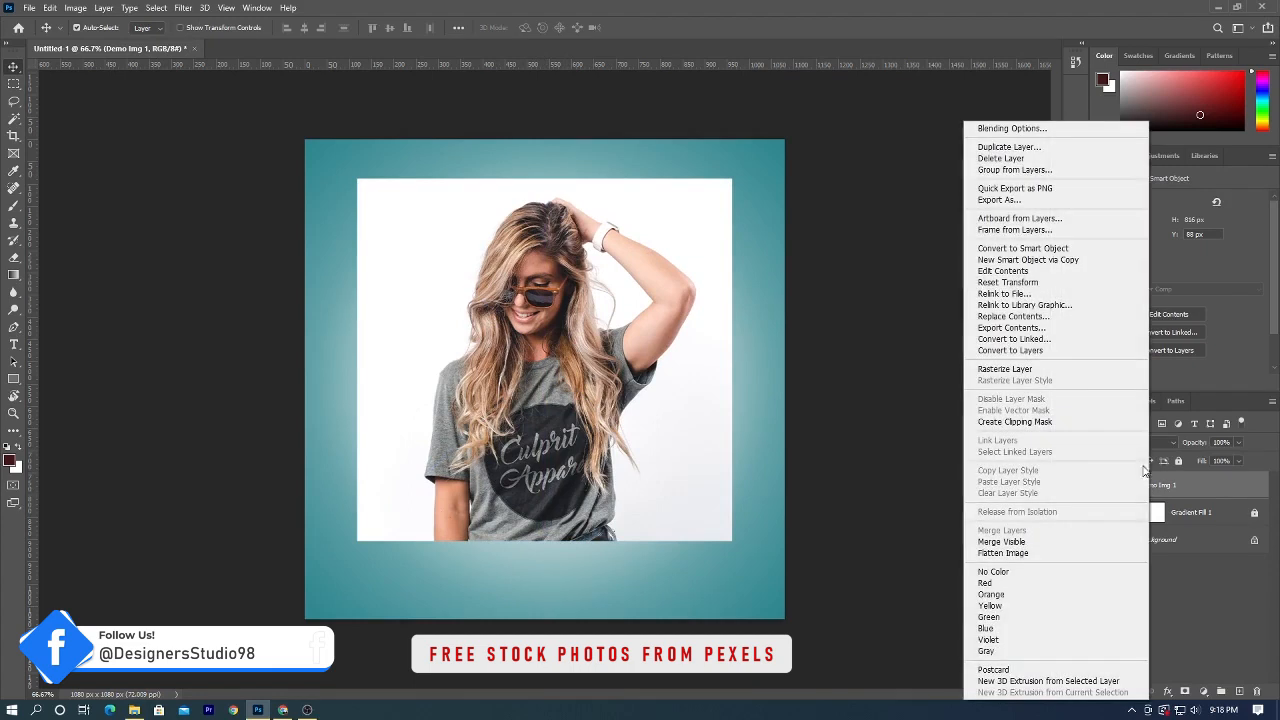
left_click(784, 398)
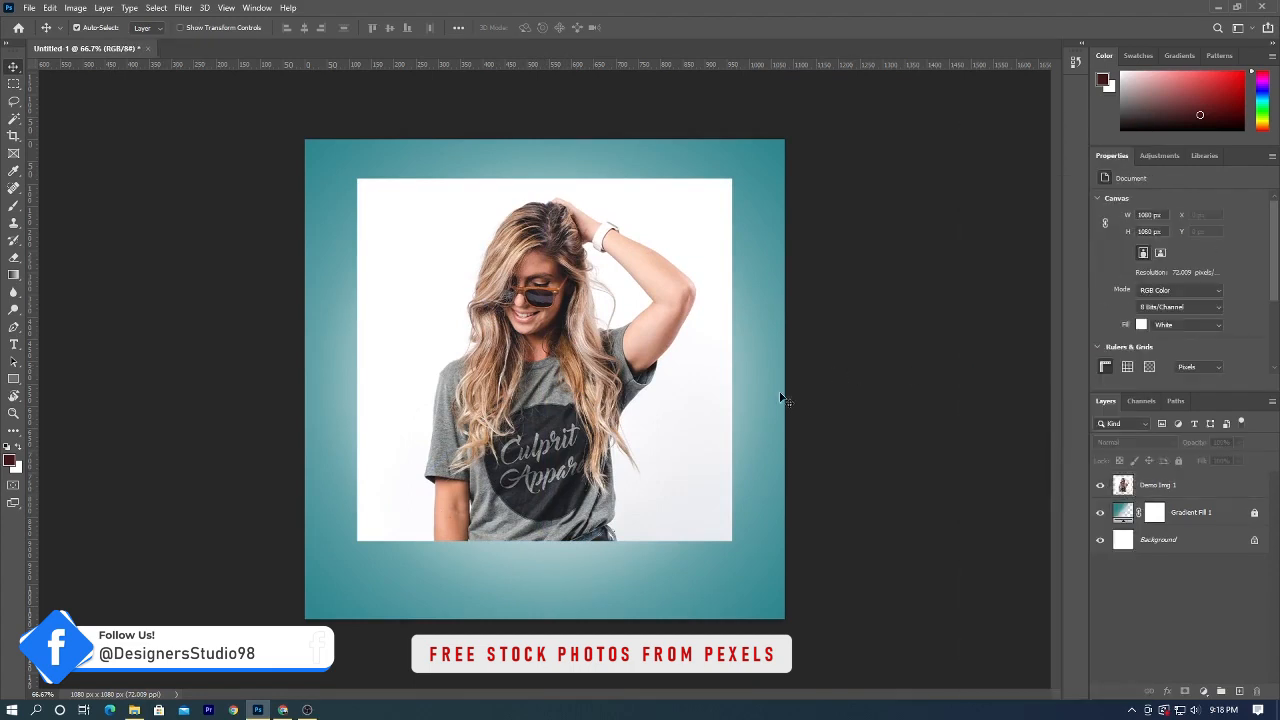
left_click(1157, 485)
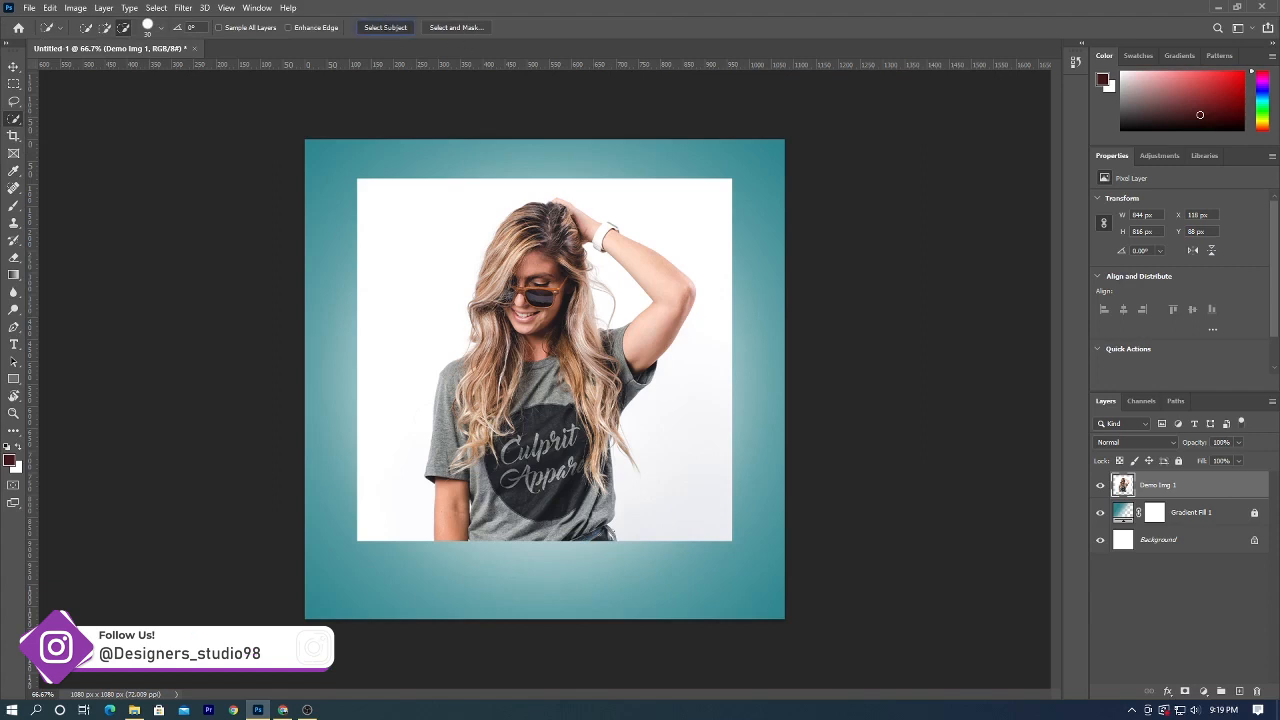
Use Select Subject to automatically select the woman in the photo.
left_click(385, 27)
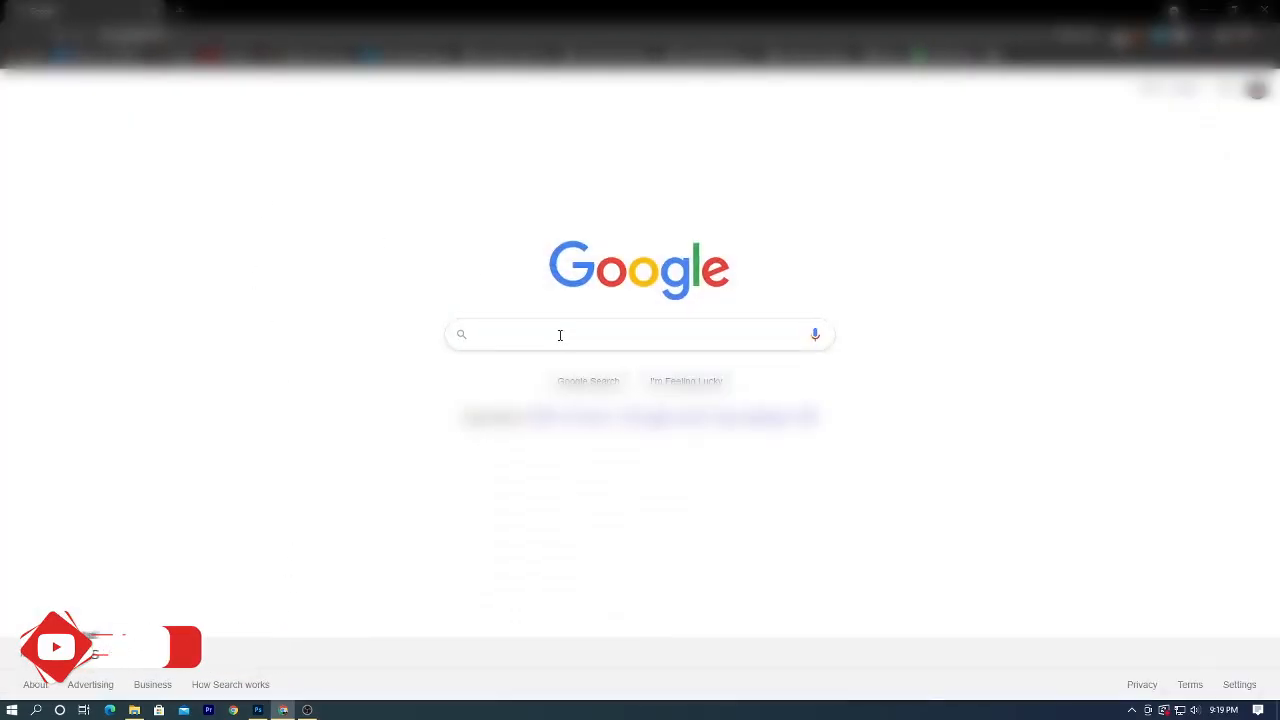
Search Google Images for 'dripping effect' and save a PNG as 'dripping png.png'.
type("dripping effect")
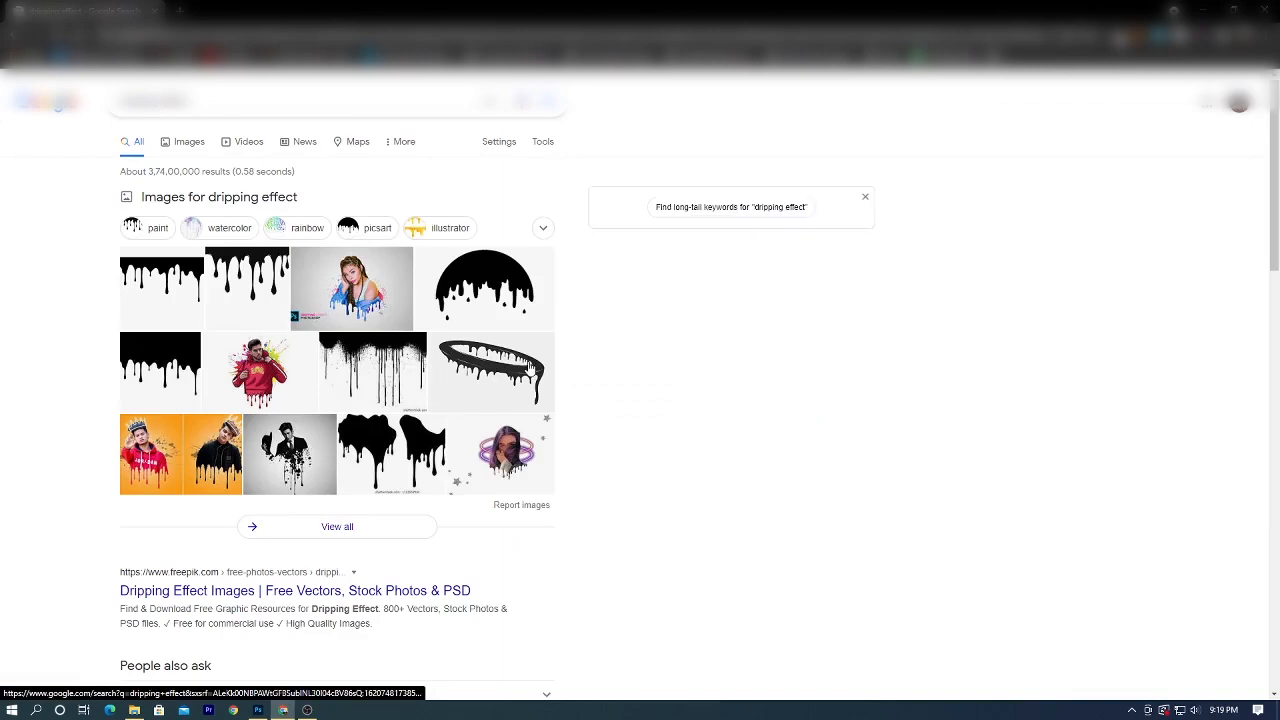
left_click(188, 141)
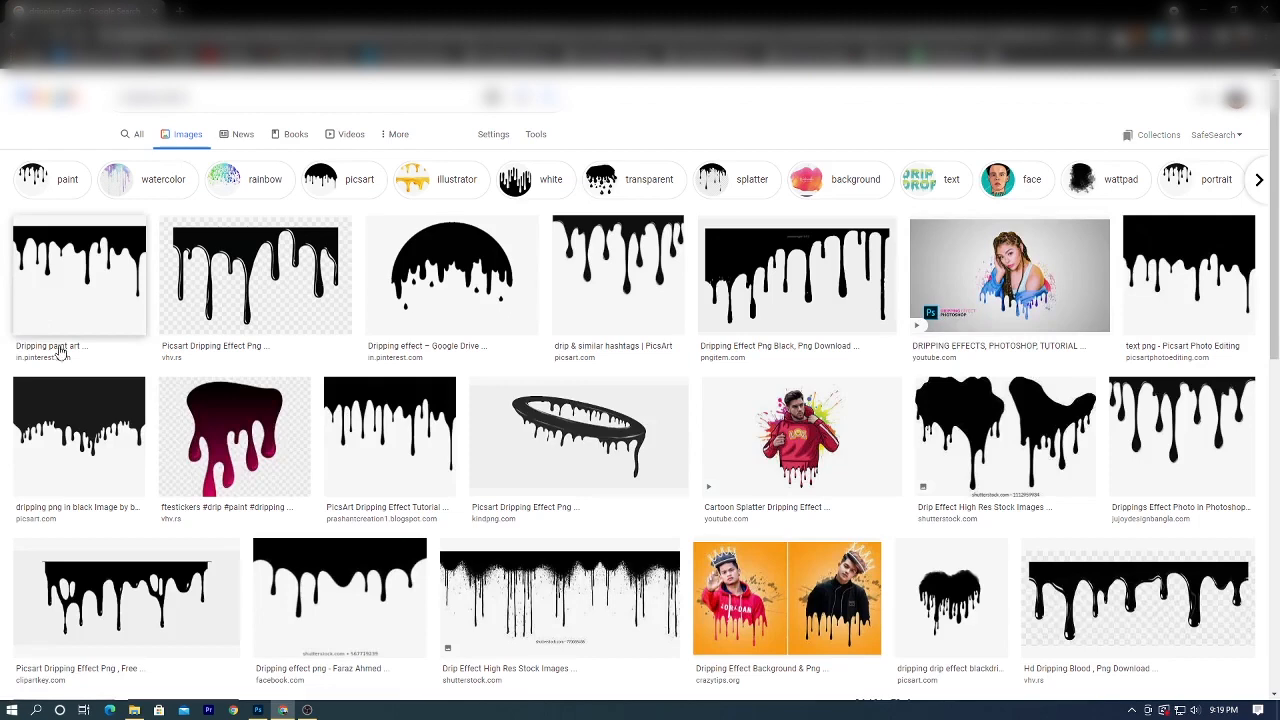
left_click(389, 435)
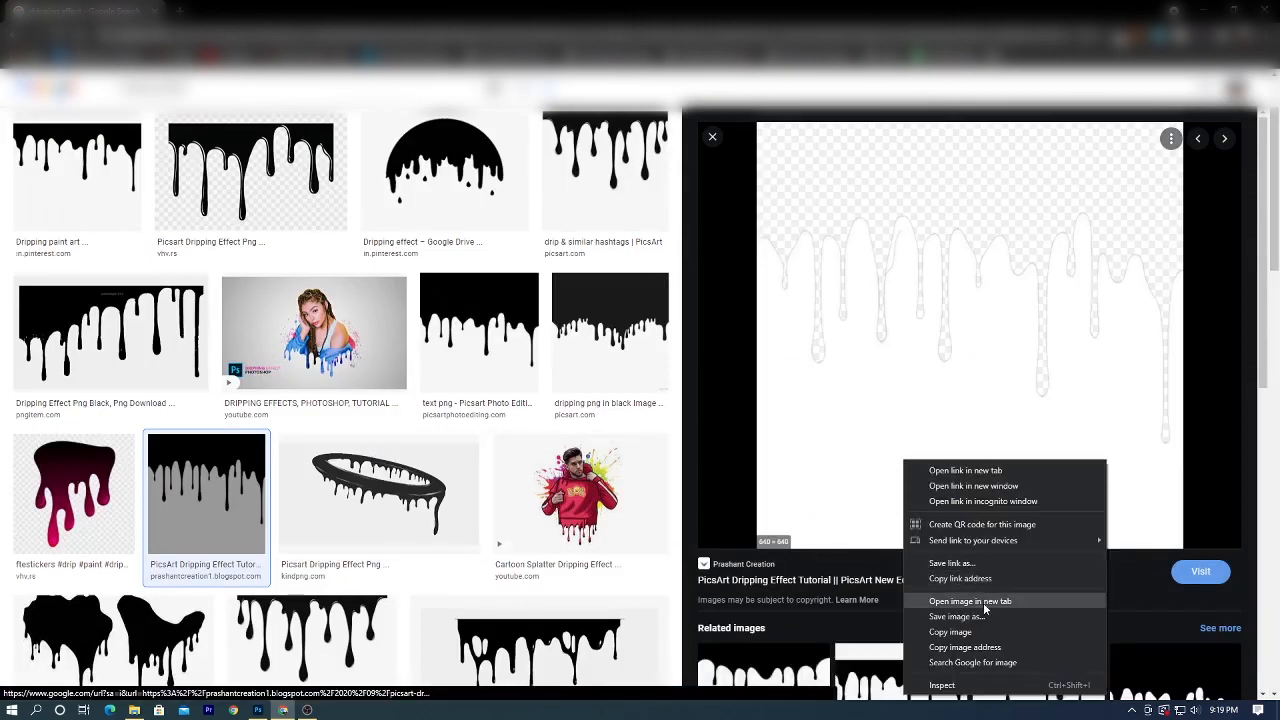
left_click(957, 616)
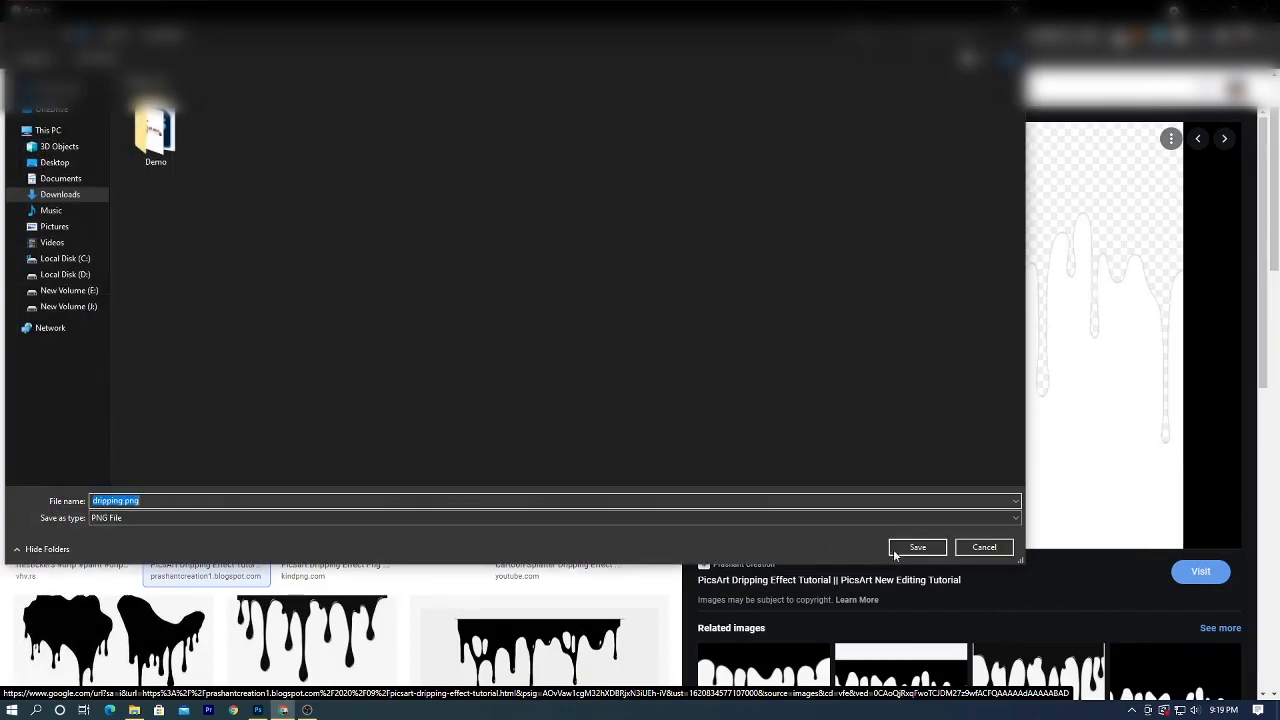
left_click(917, 547)
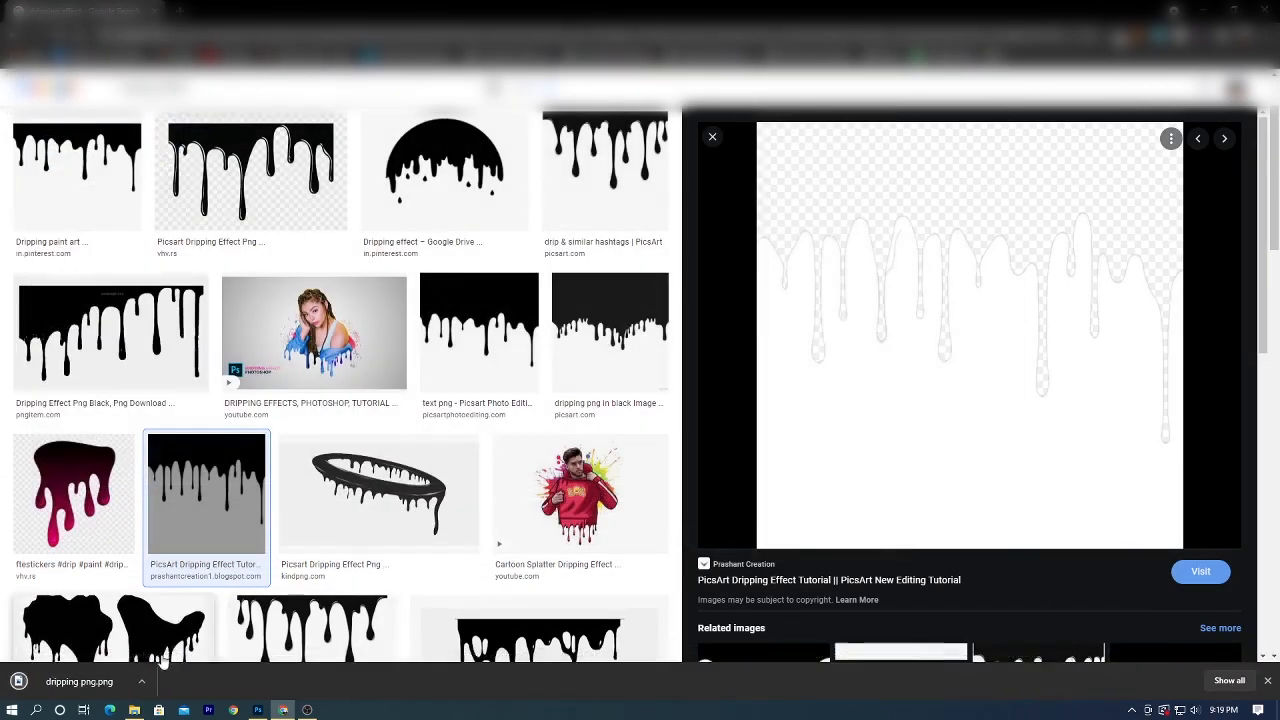